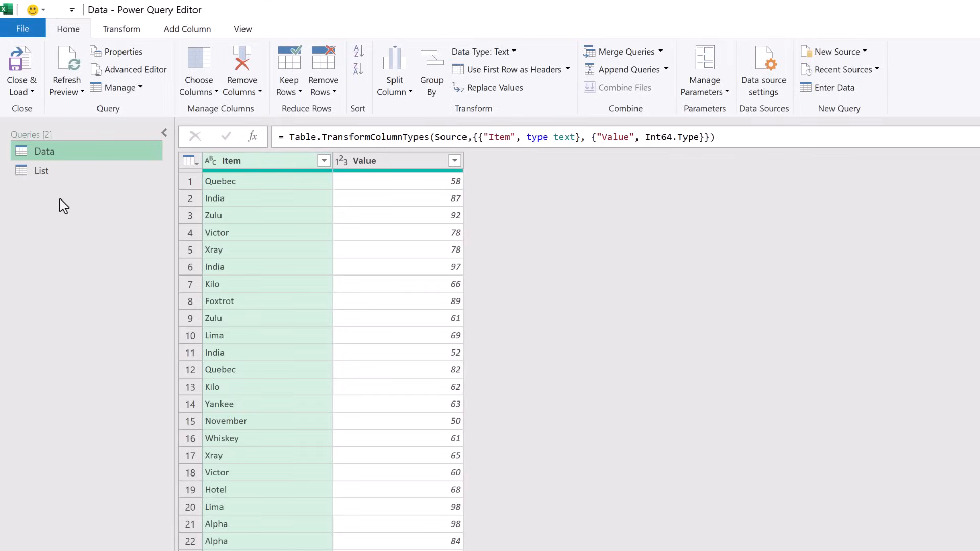
pyautogui.moveTo(64, 162)
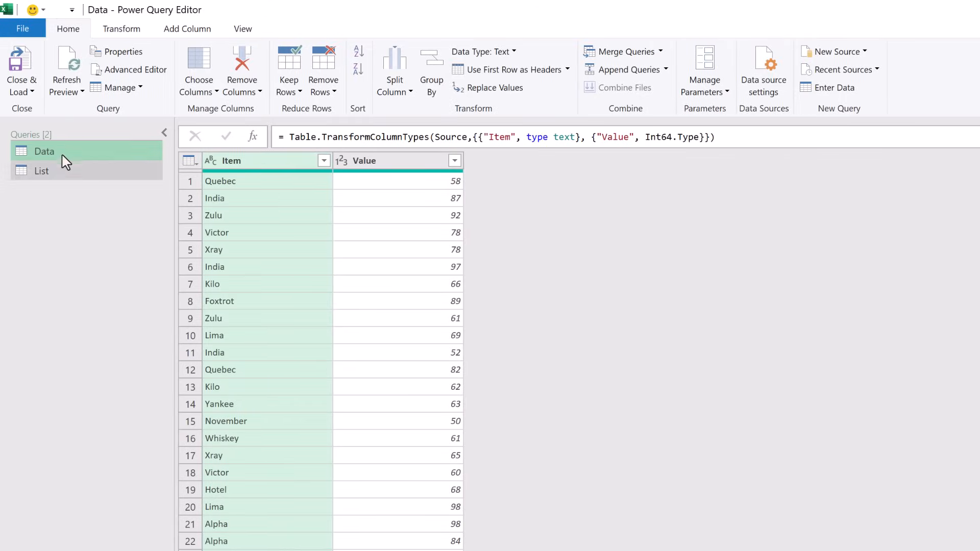
# Preview the List query, then filter the Data query's Item column to Alpha, Bravo and Charlie
pyautogui.click(41, 171)
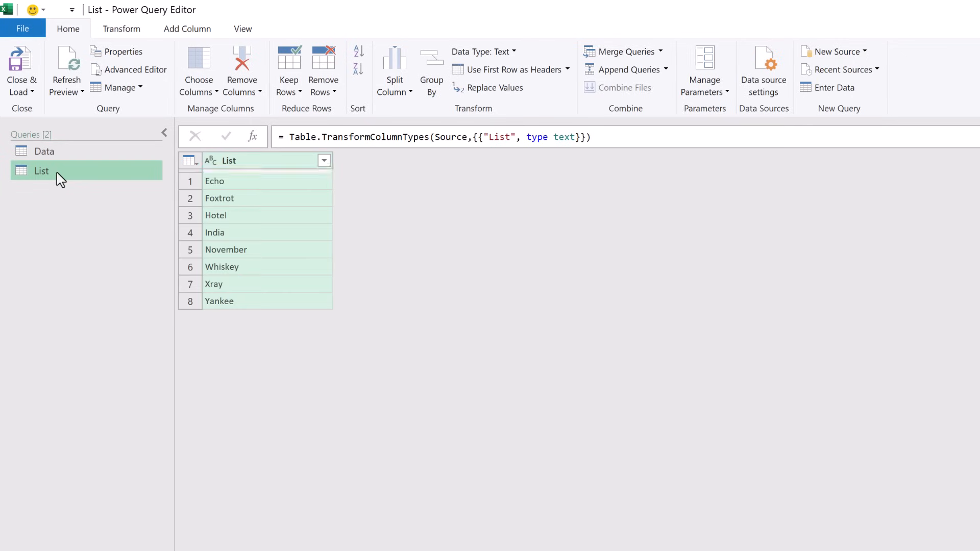
pyautogui.moveTo(44, 150)
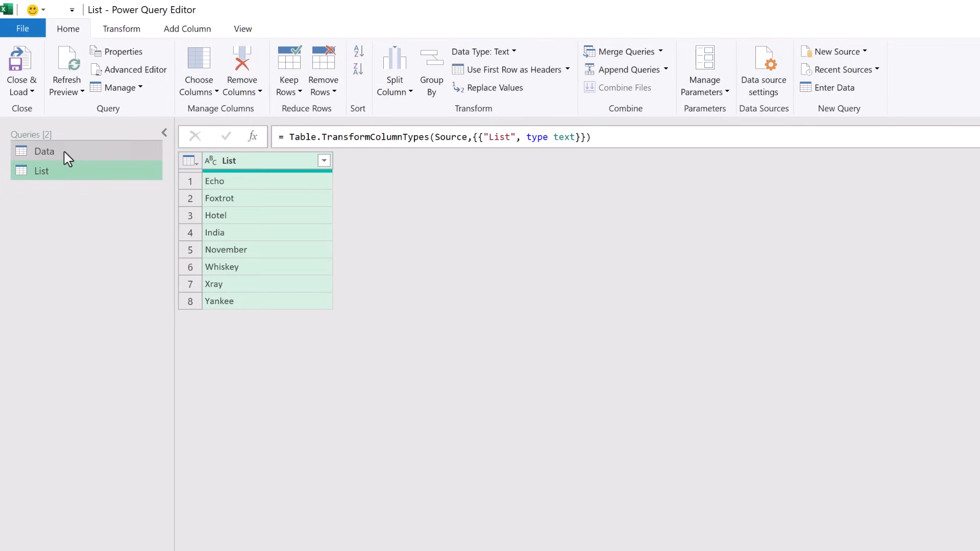
pyautogui.click(44, 150)
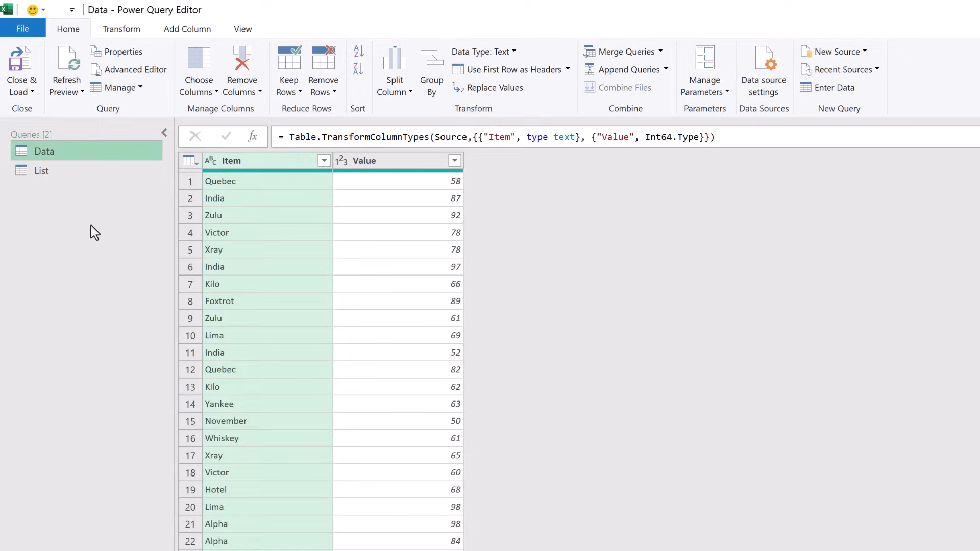
pyautogui.moveTo(294, 198)
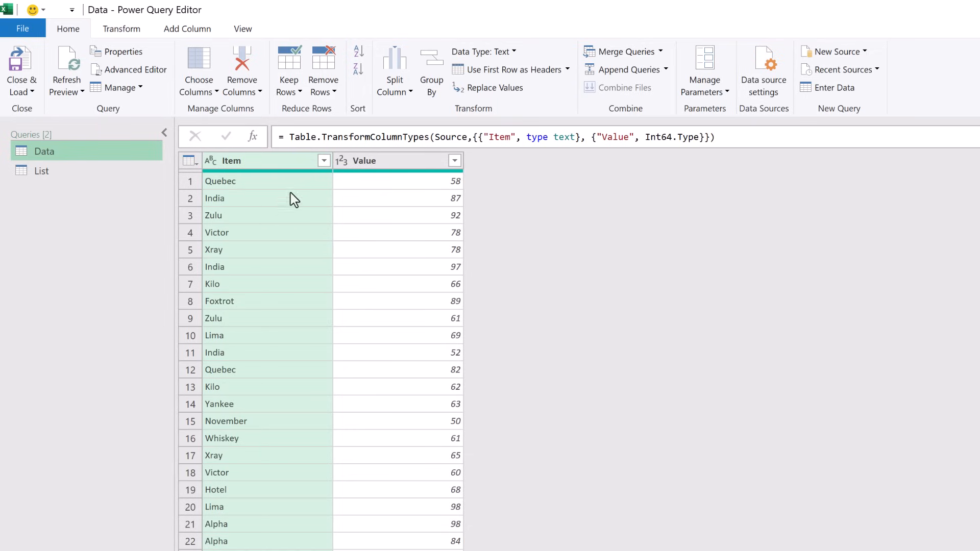
pyautogui.click(324, 161)
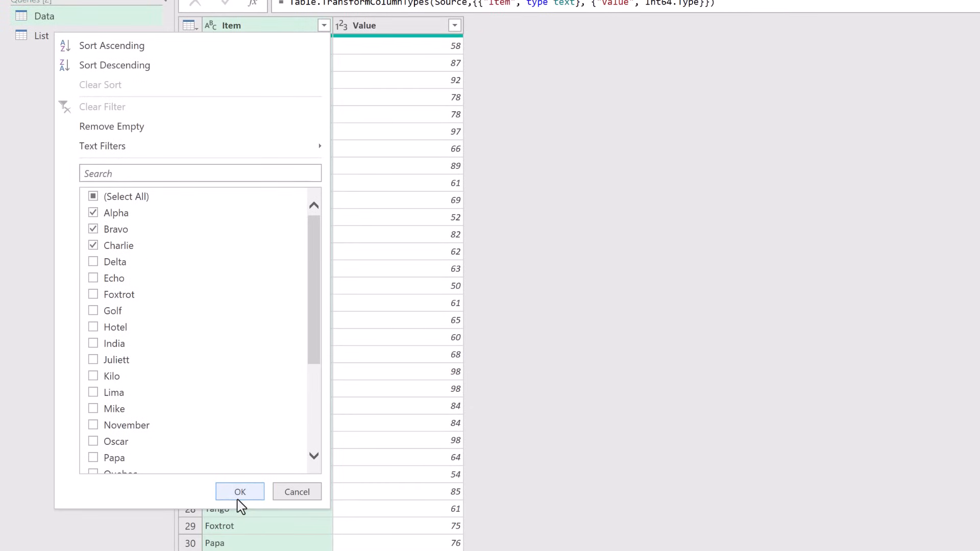
pyautogui.click(239, 491)
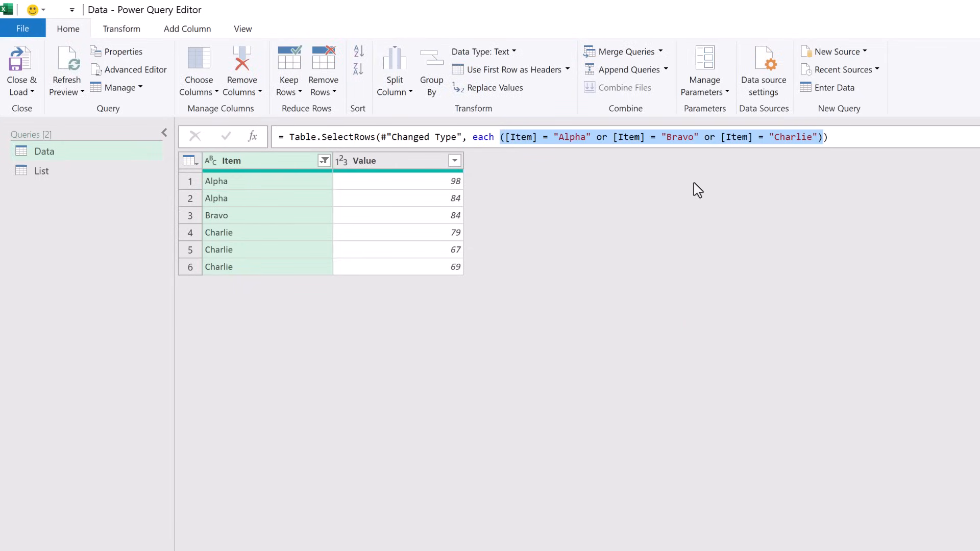
# Rewrite the Filtered Rows formula to use List.Contains(List[List],[Item])
pyautogui.click(822, 137)
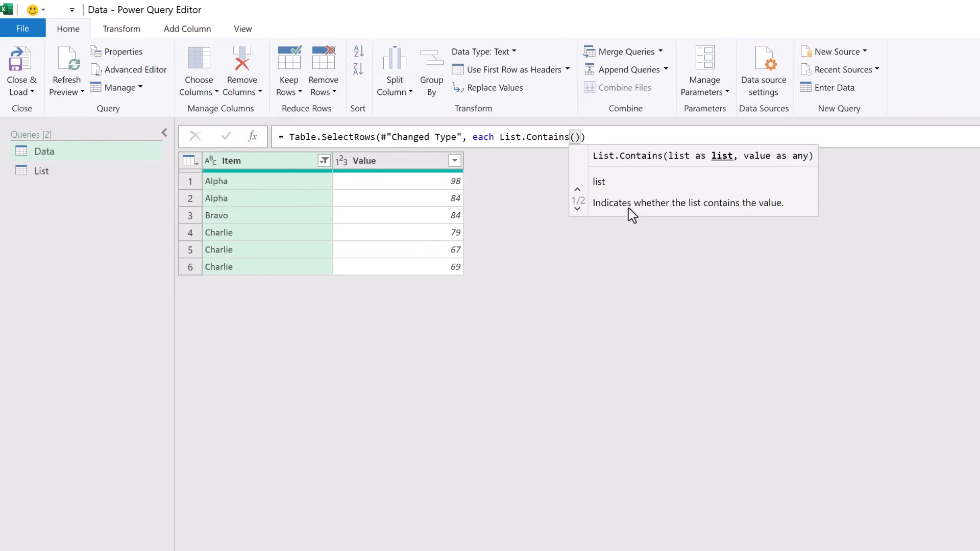
pyautogui.moveTo(775, 219)
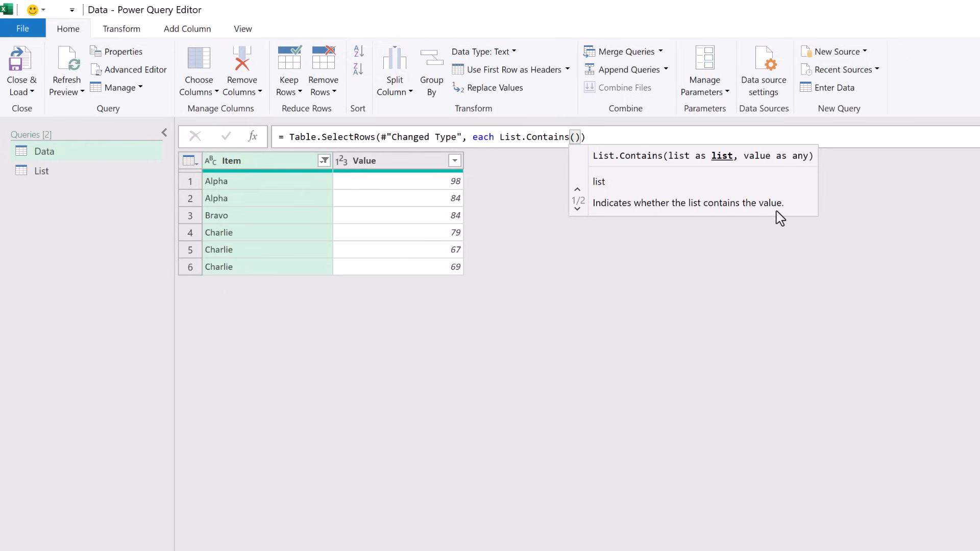
pyautogui.moveTo(690, 172)
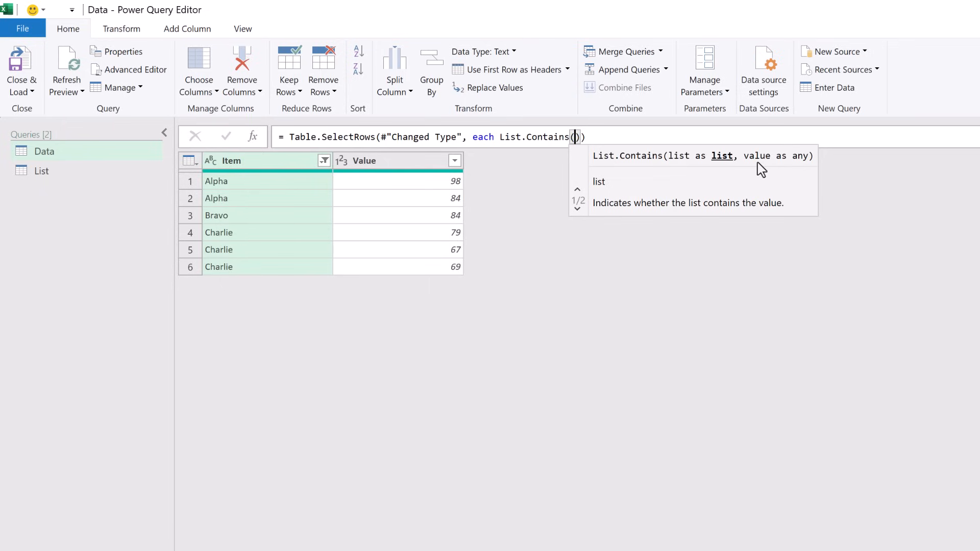
pyautogui.moveTo(600, 256)
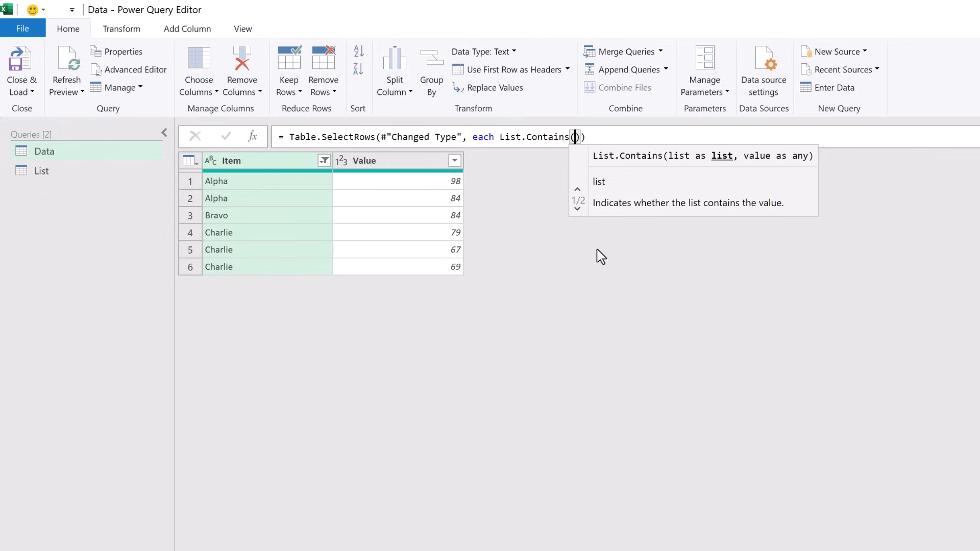
pyautogui.write('L')
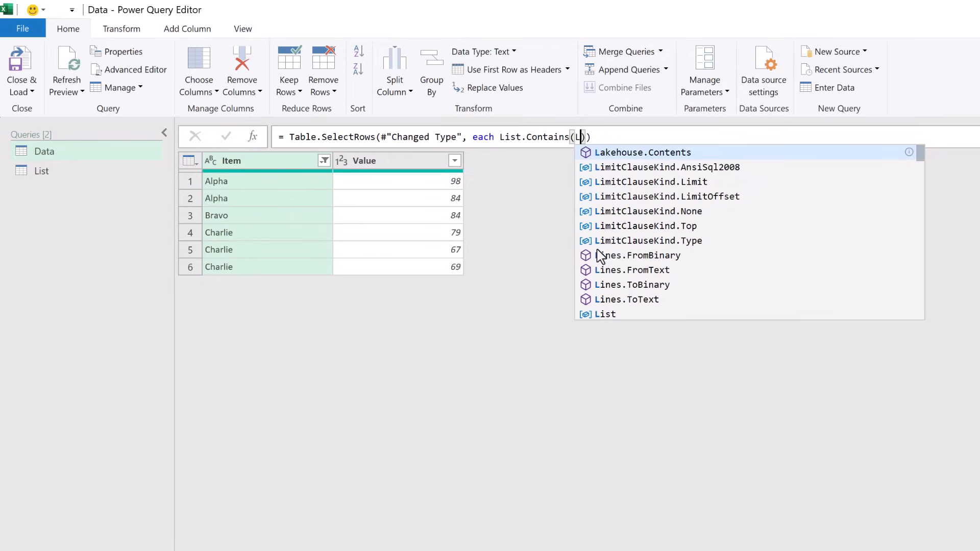
pyautogui.write('ist')
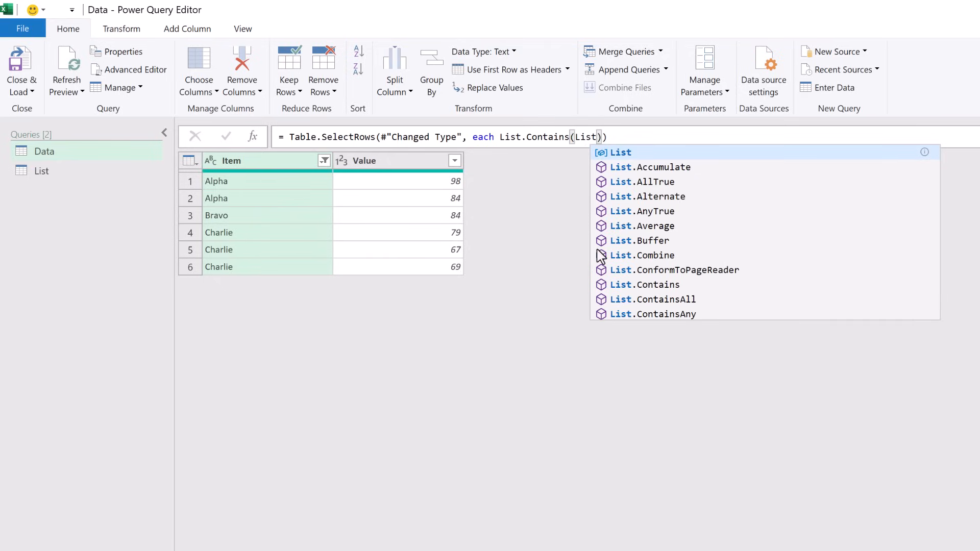
pyautogui.write('[List')
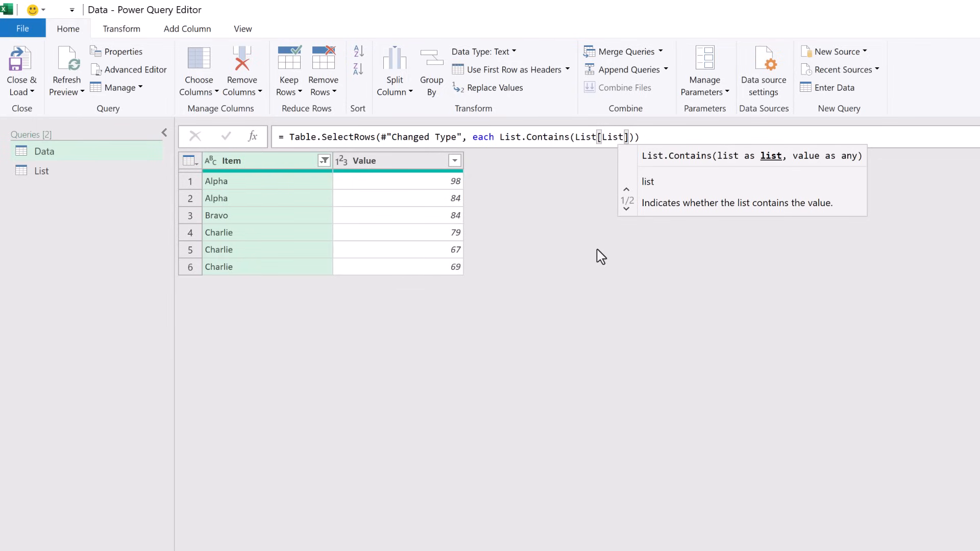
pyautogui.write(',')
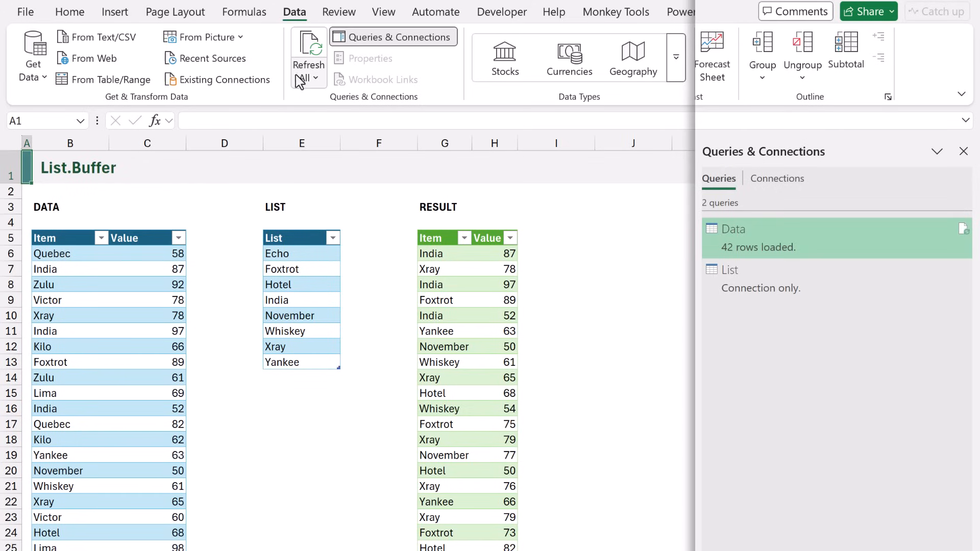
# Run Refresh All on the workbook's queries from the Data tab
pyautogui.click(306, 64)
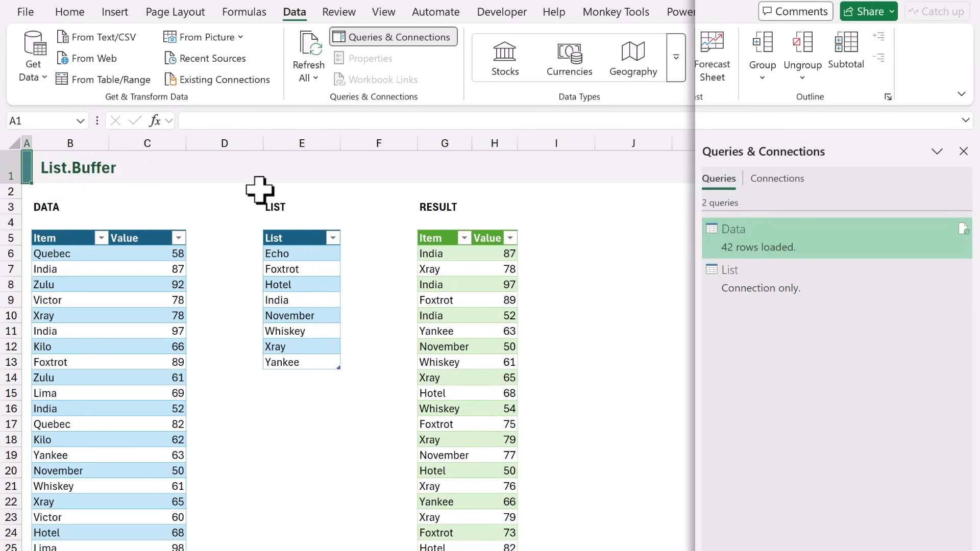
pyautogui.moveTo(208, 228)
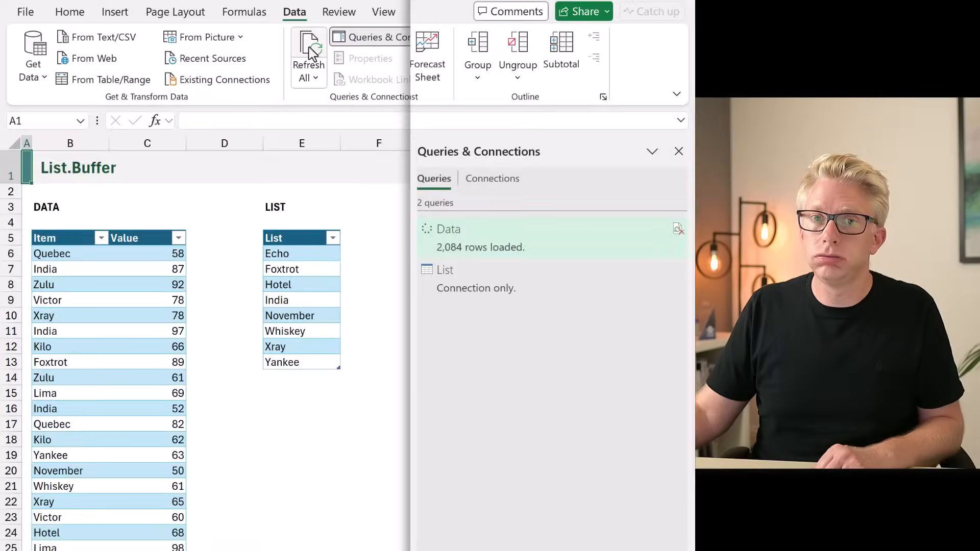
# Refresh until Data loads 30,516 rows, then reopen the query in Power Query Editor
pyautogui.click(307, 55)
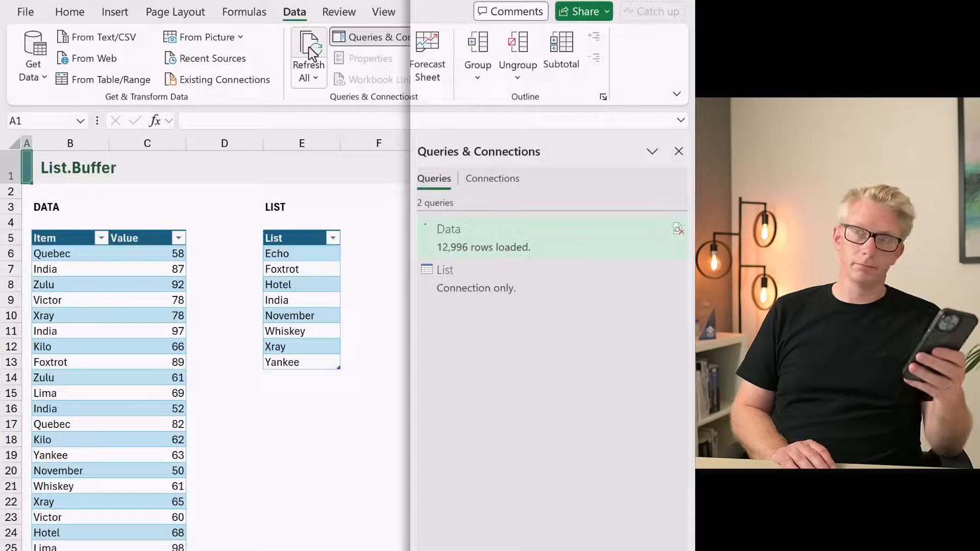
pyautogui.click(307, 58)
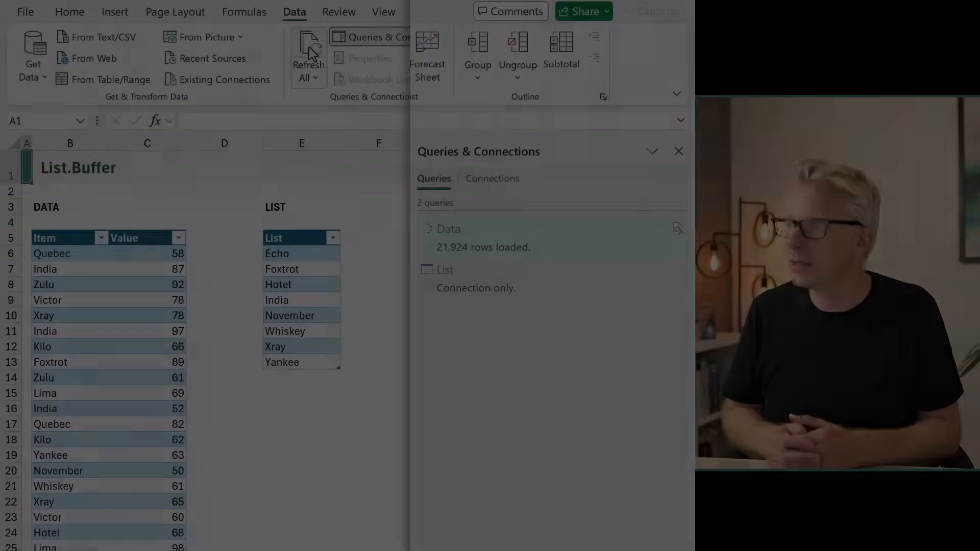
pyautogui.click(307, 58)
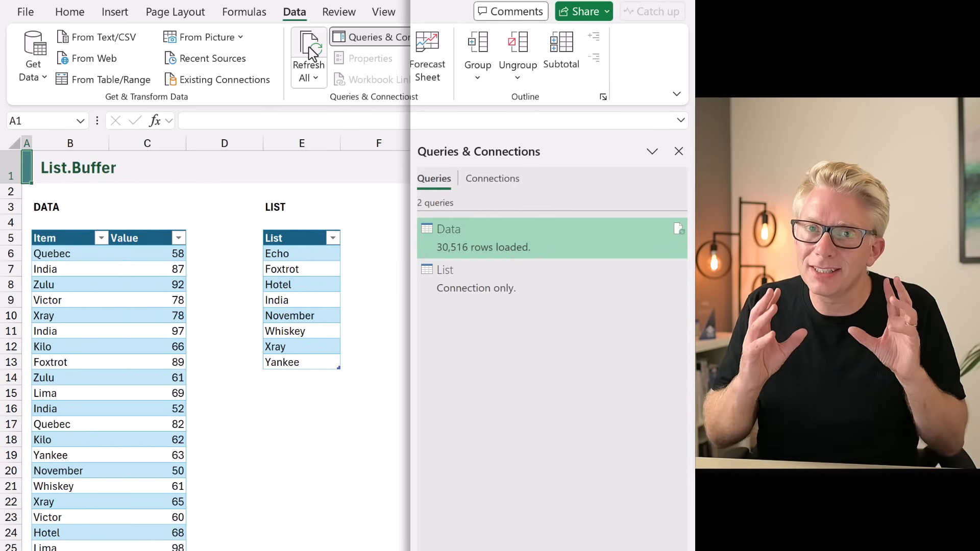
pyautogui.doubleClick(448, 228)
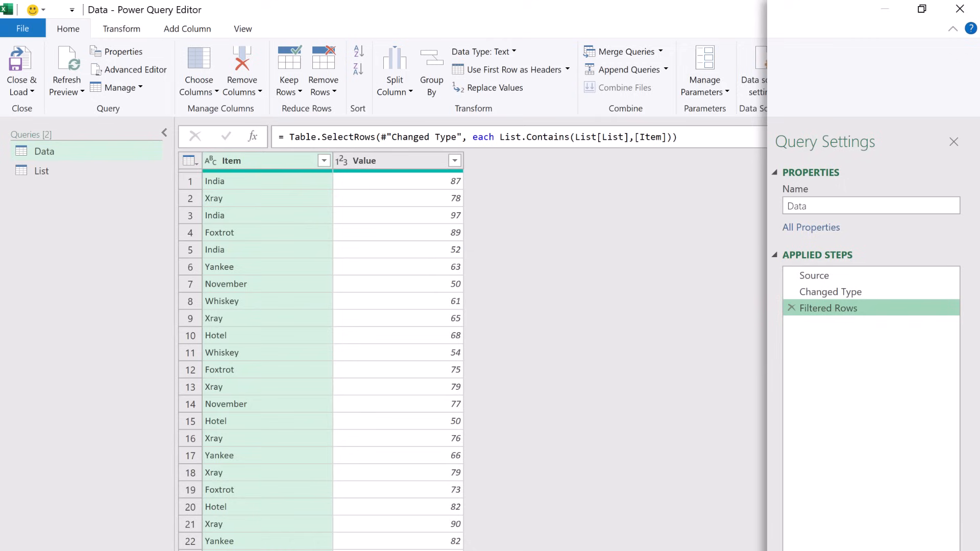
pyautogui.moveTo(831, 291)
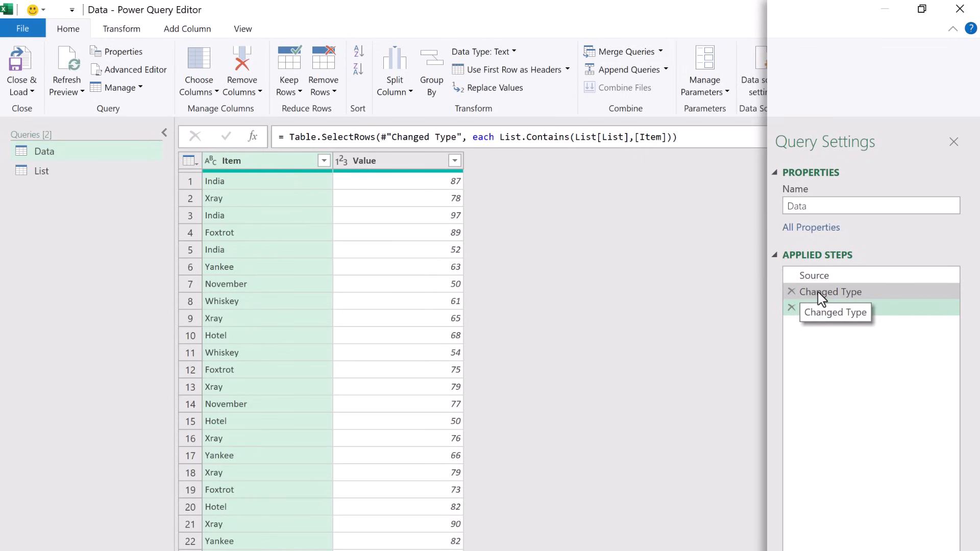
# Insert a custom step after Changed Type with the formula List.Buffer(List[List])
pyautogui.click(832, 292)
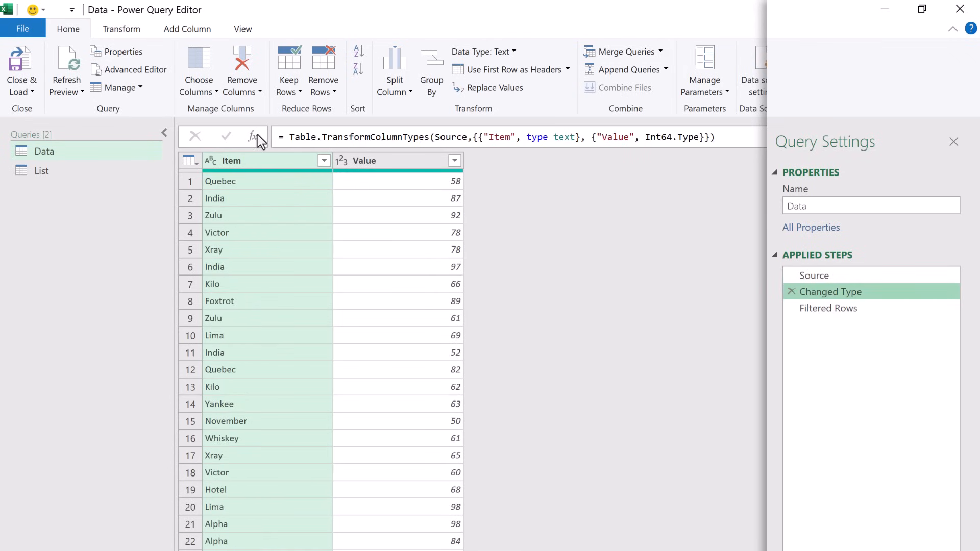
pyautogui.click(254, 136)
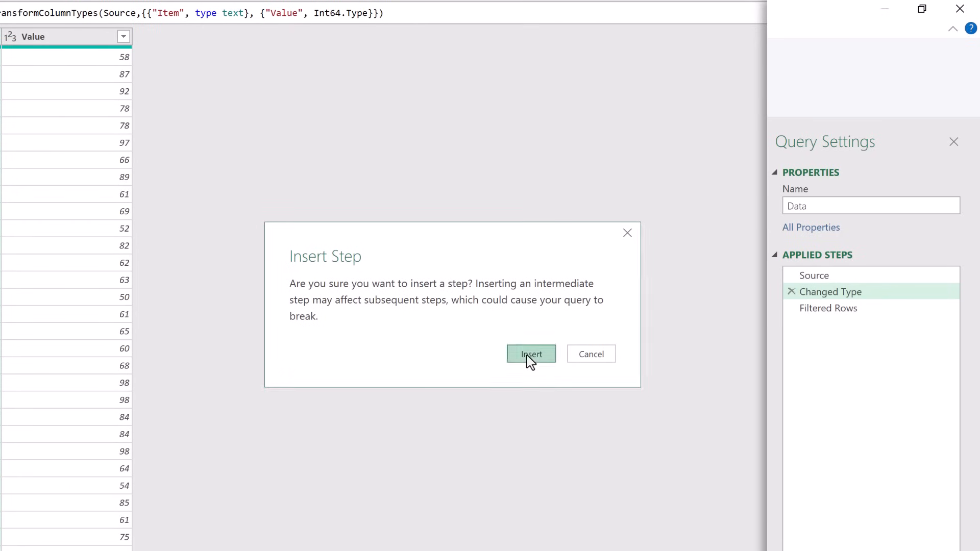
pyautogui.click(531, 354)
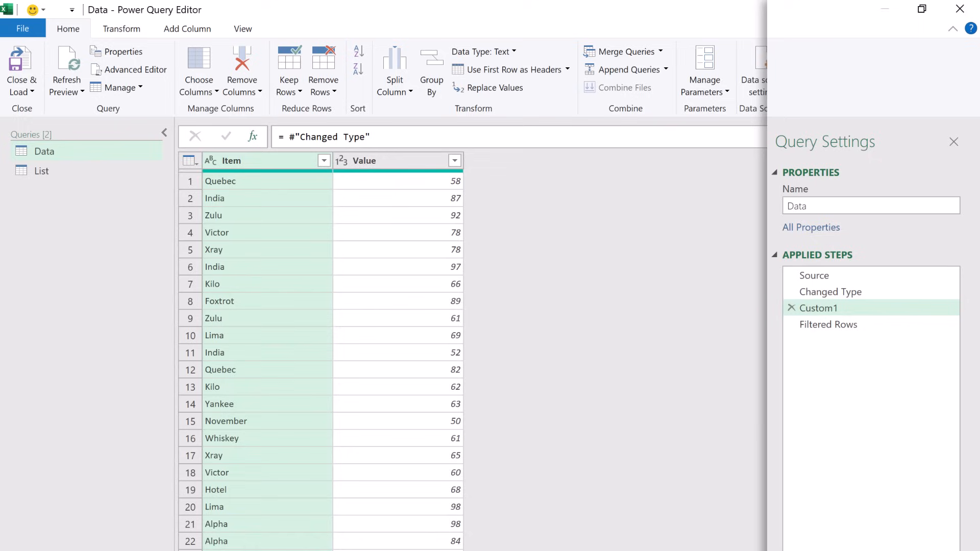
pyautogui.moveTo(503, 191)
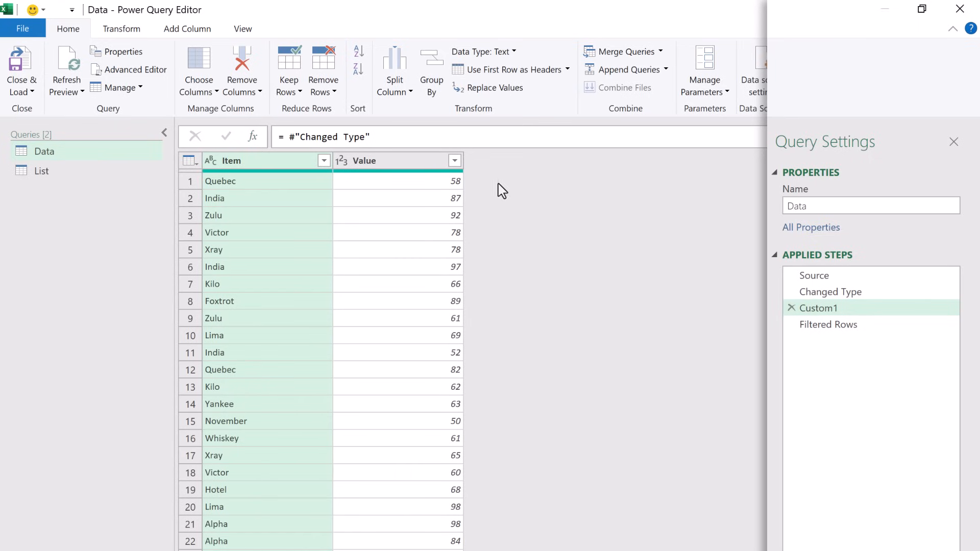
pyautogui.click(332, 137)
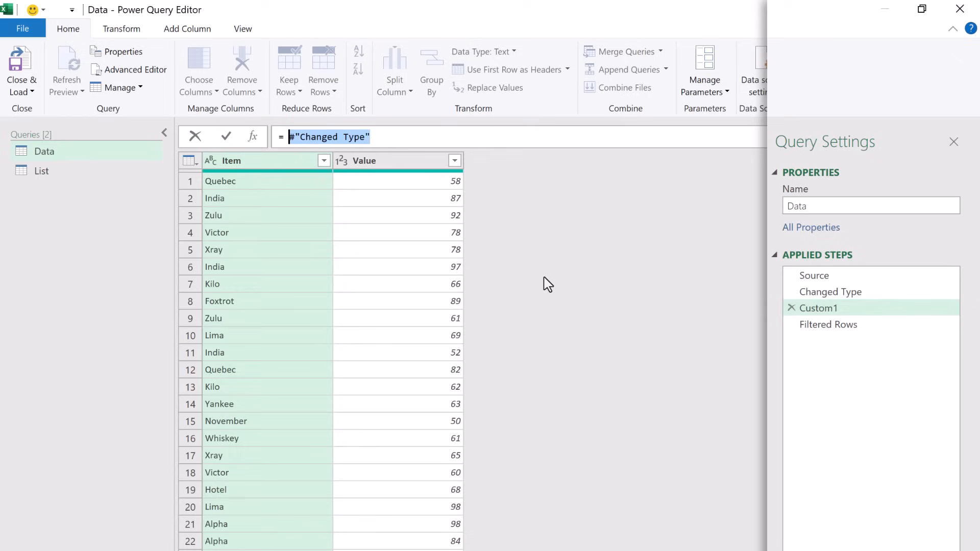
pyautogui.write('List')
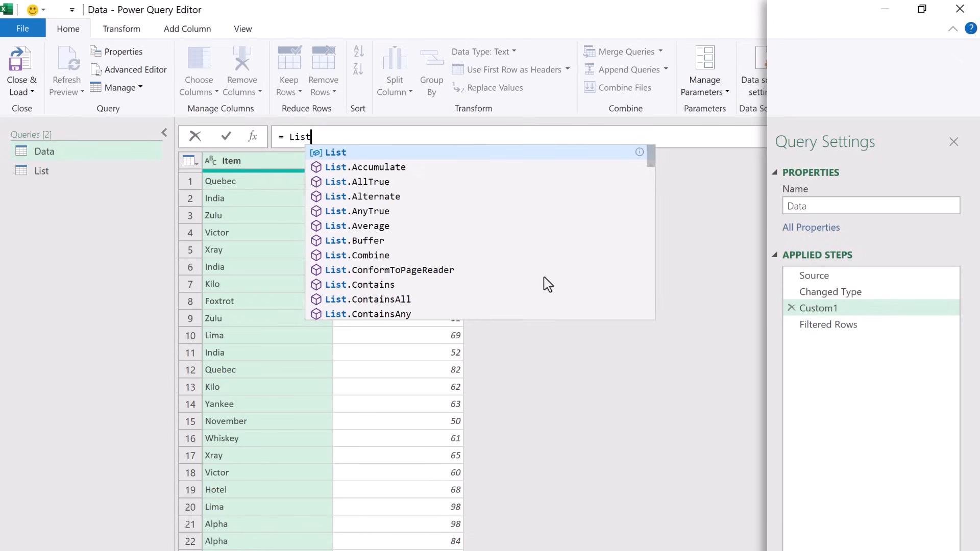
pyautogui.write('.Buffer(')
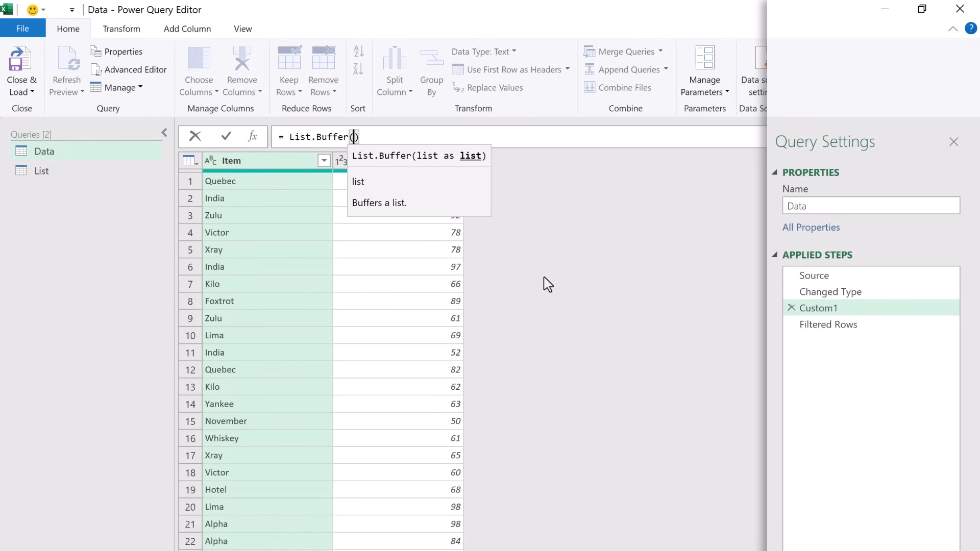
pyautogui.write('List[')
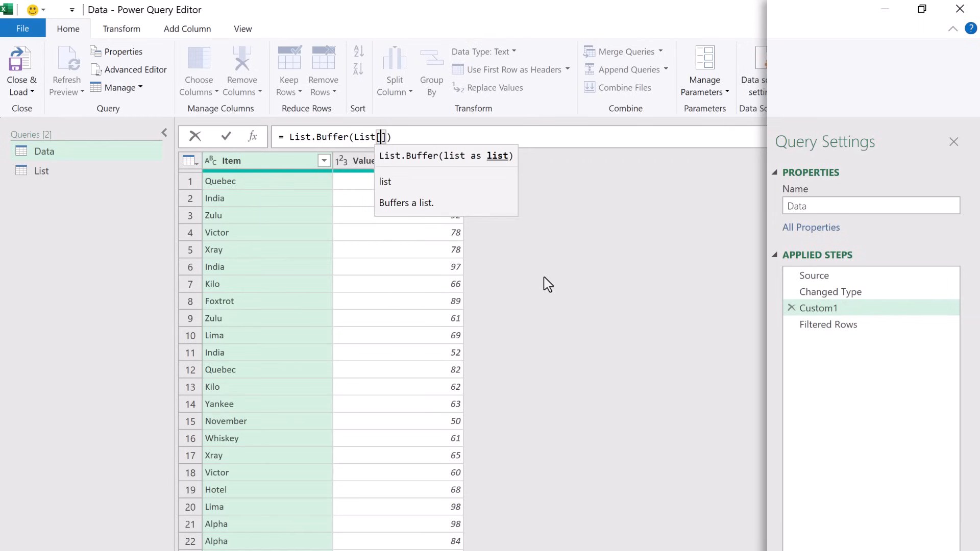
pyautogui.write('List')
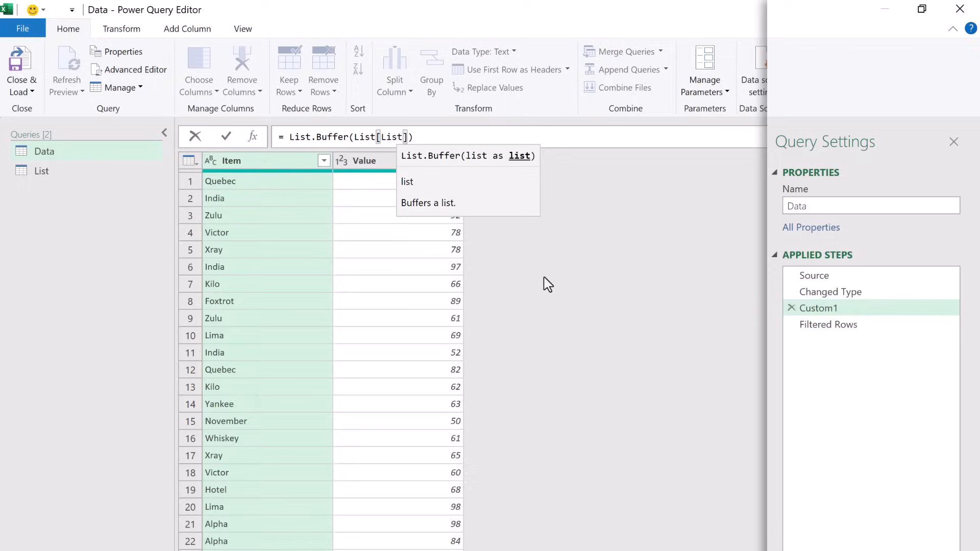
pyautogui.click(226, 136)
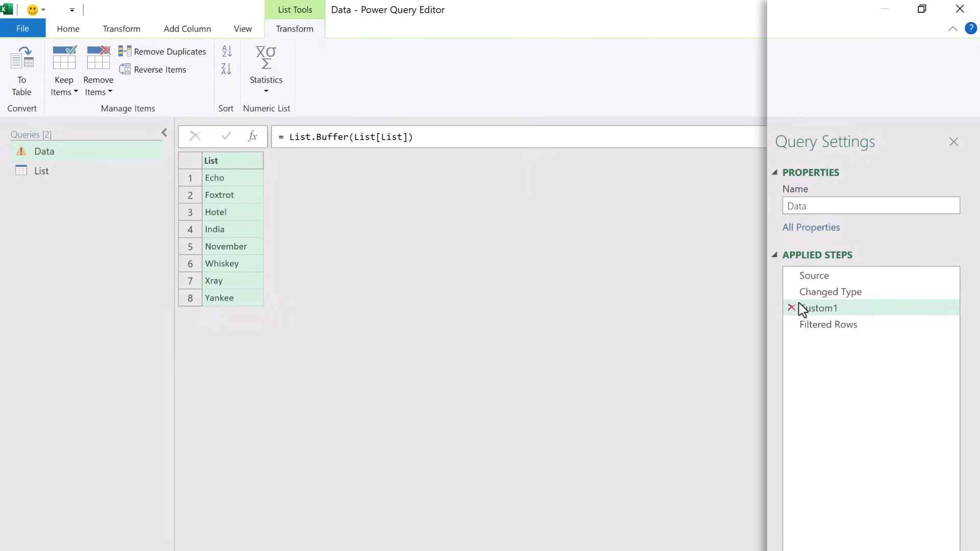
# Rename the Custom1 step to BufferList
pyautogui.rightClick(819, 308)
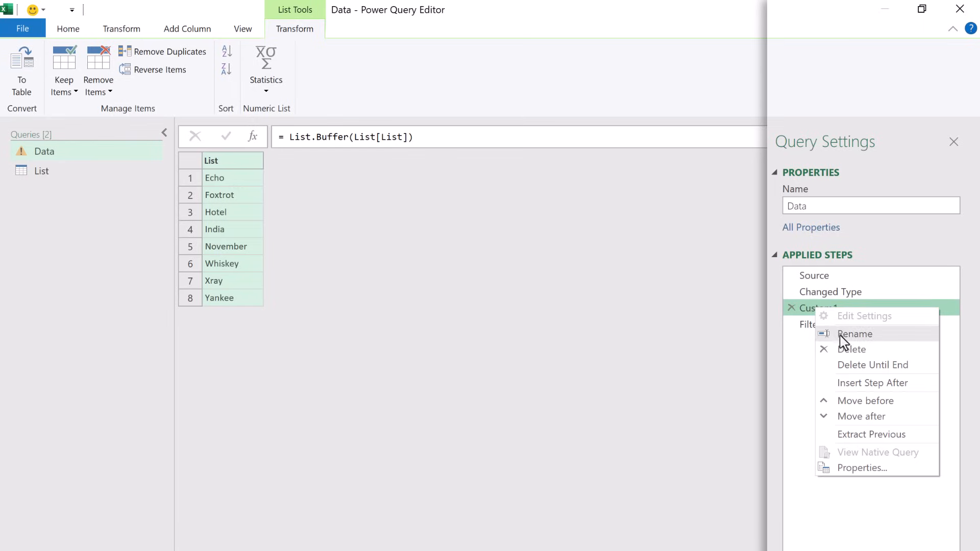
pyautogui.click(855, 334)
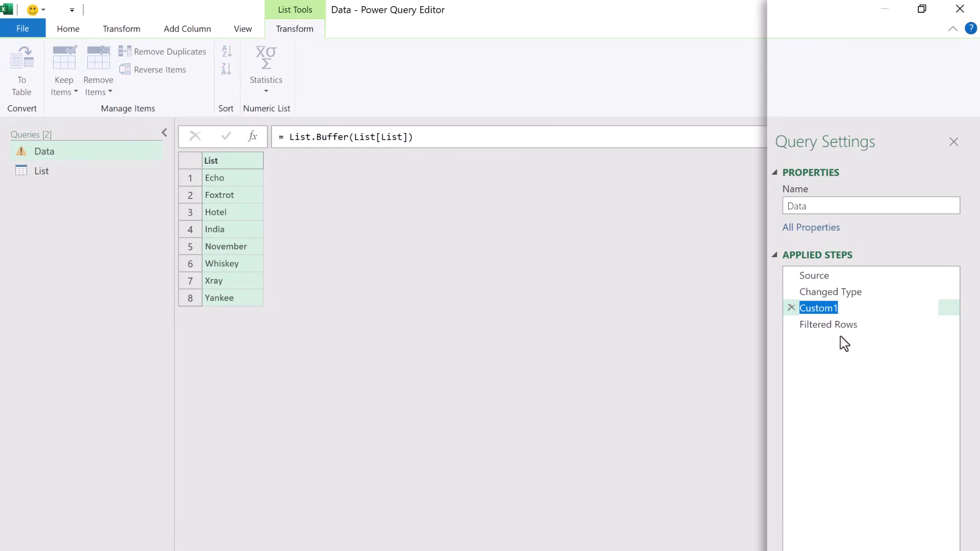
pyautogui.write('BufferList')
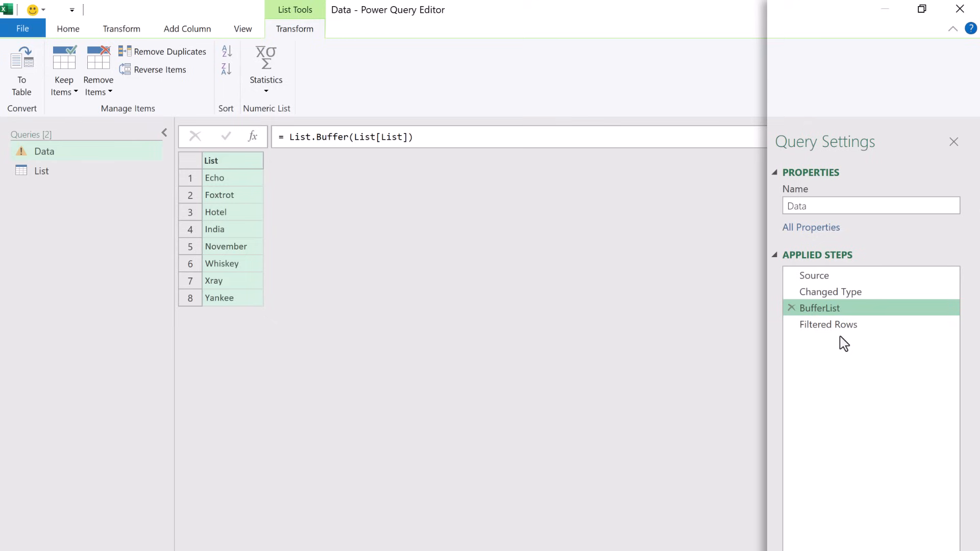
# Change the Filtered Rows formula to List.Contains(BufferList,[Item]) on #"Changed Type"
pyautogui.click(827, 324)
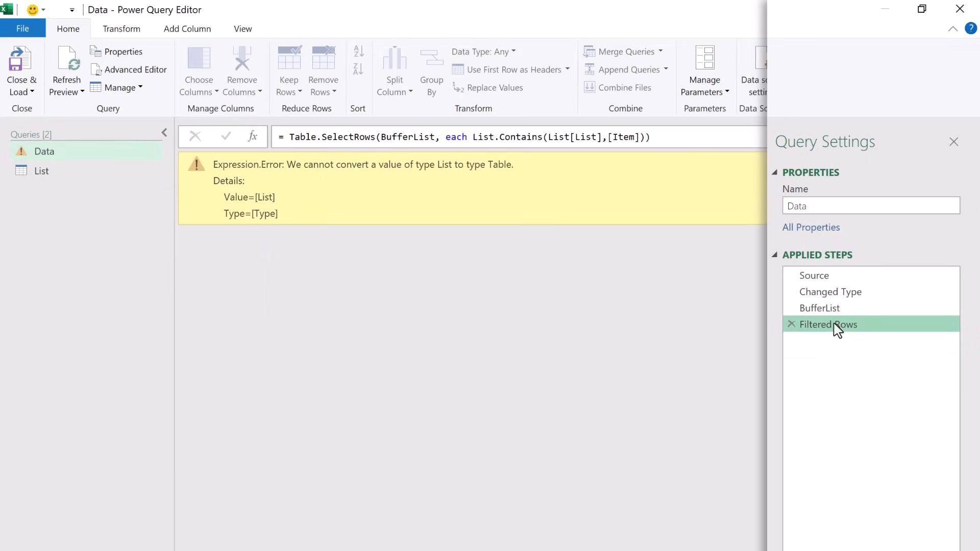
pyautogui.moveTo(418, 217)
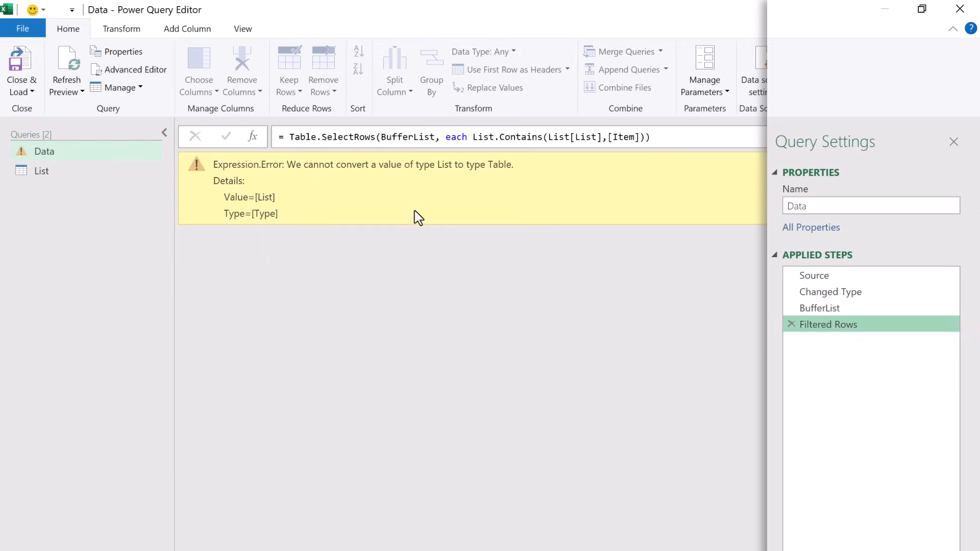
pyautogui.click(414, 136)
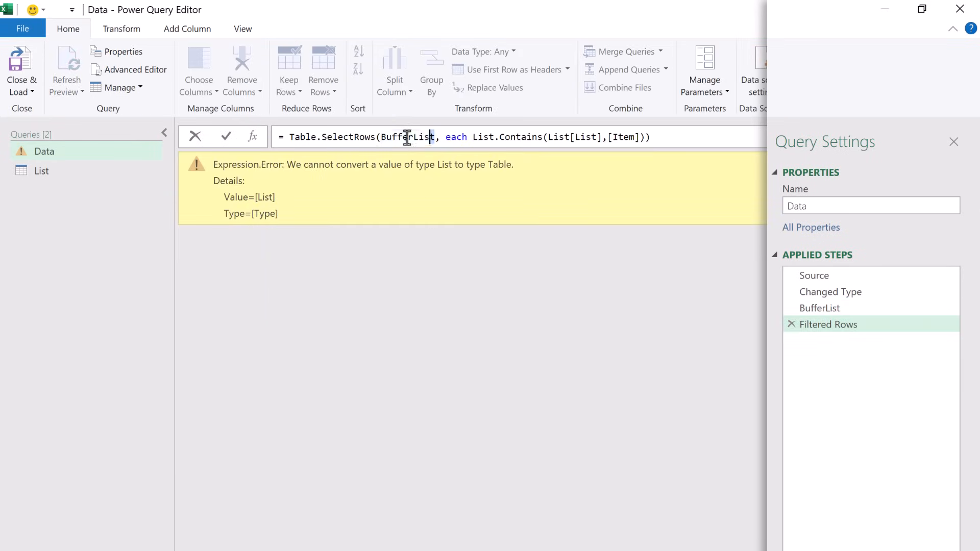
pyautogui.doubleClick(407, 137)
pyautogui.write('#"Changed Type"')
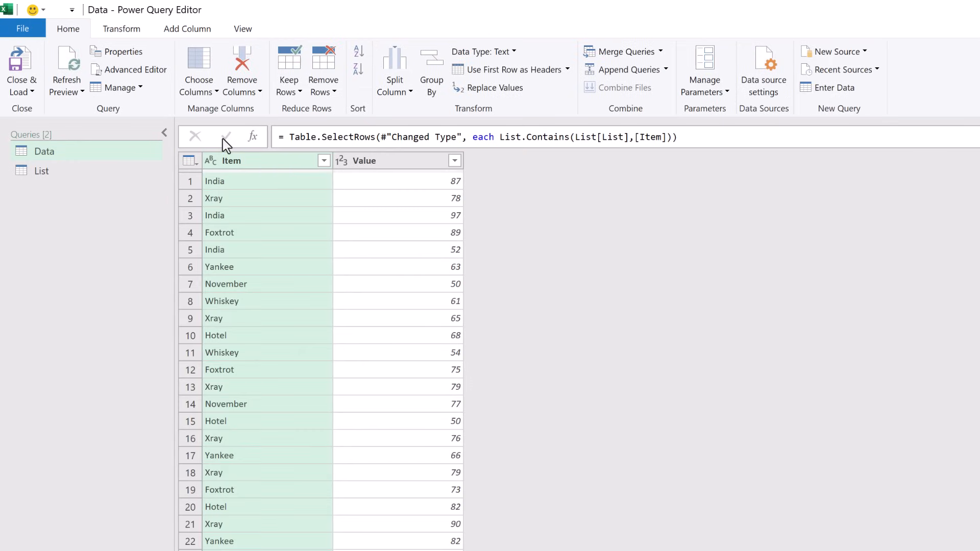
pyautogui.moveTo(577, 141)
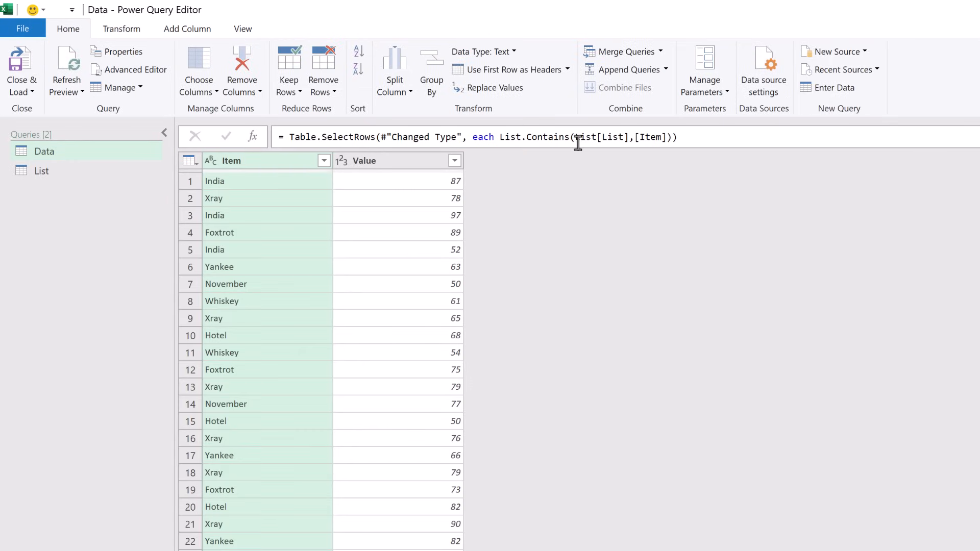
pyautogui.doubleClick(598, 137)
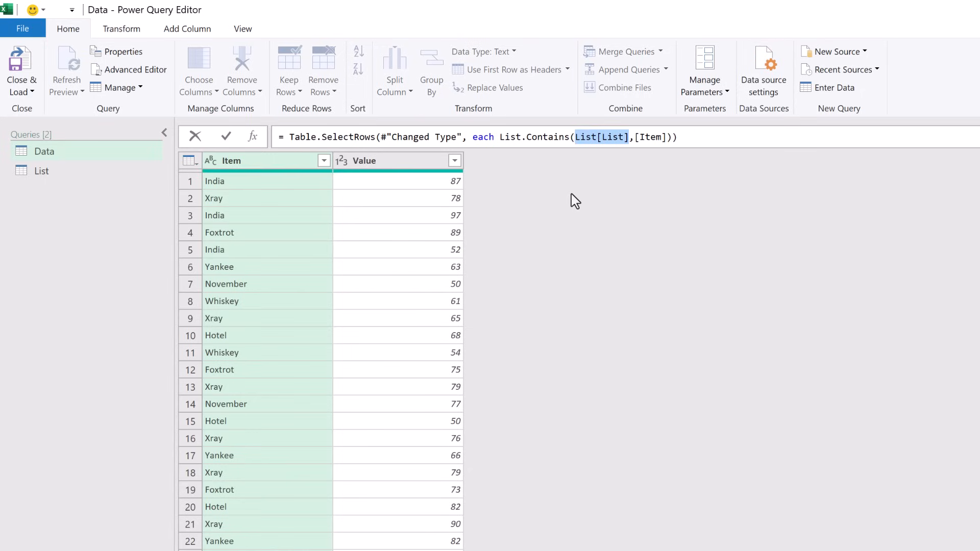
pyautogui.write('Buffer')
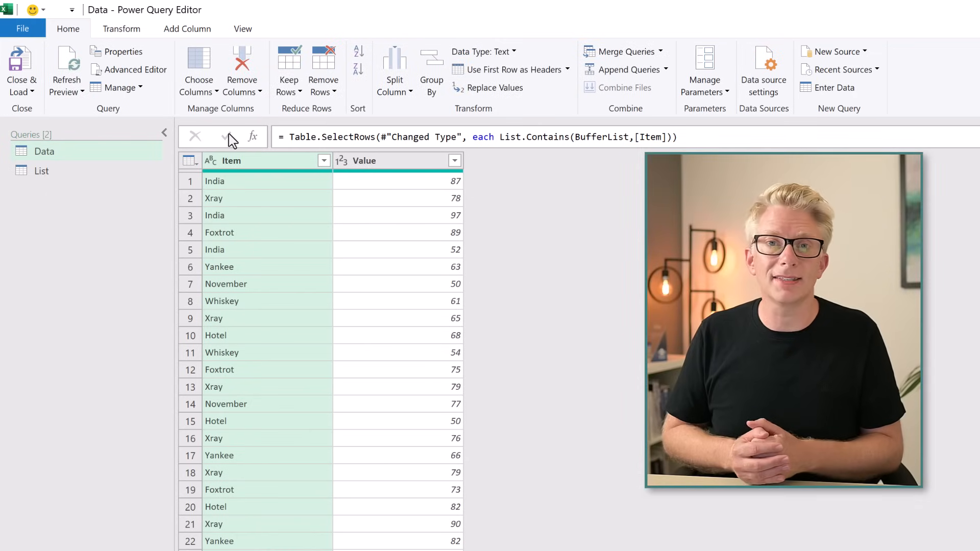
# Close & Load the Data query back into the Excel workbook
pyautogui.click(22, 69)
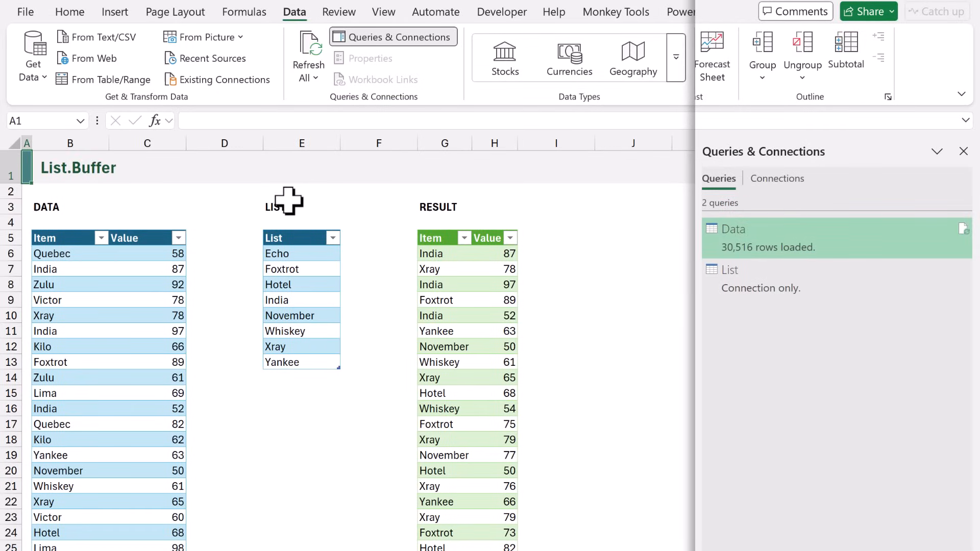
pyautogui.moveTo(285, 197)
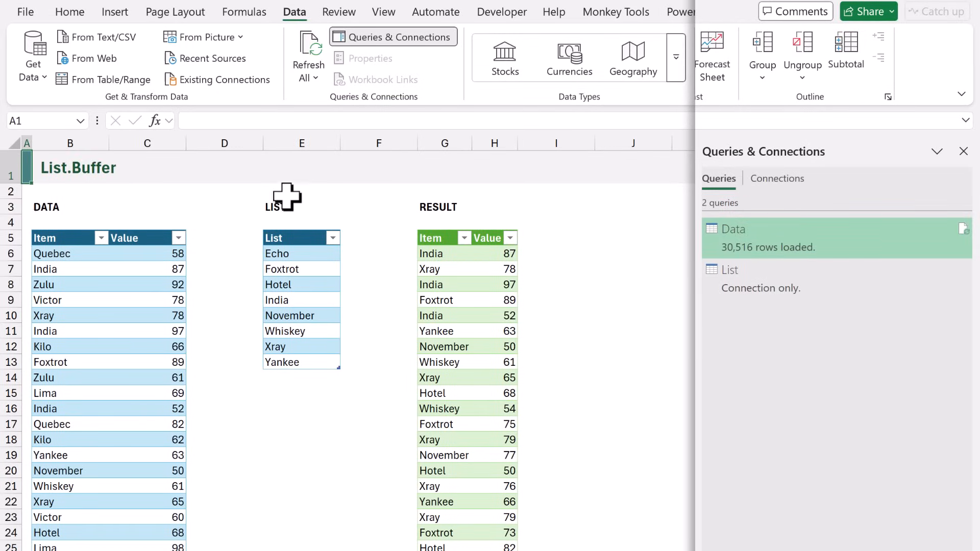